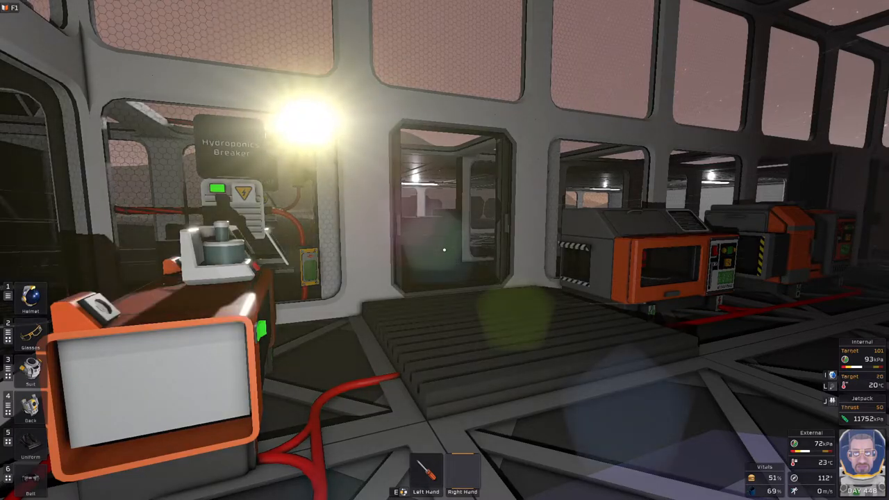
mouse_move(444, 250)
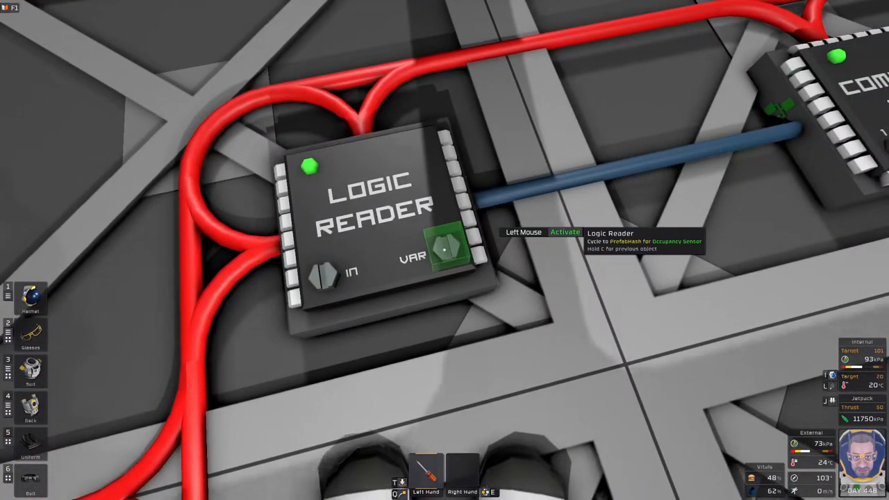
Step: Place the Logic Memory holding 290 and cable it between the Compare Unit and Logic Writer
left_click(450, 246)
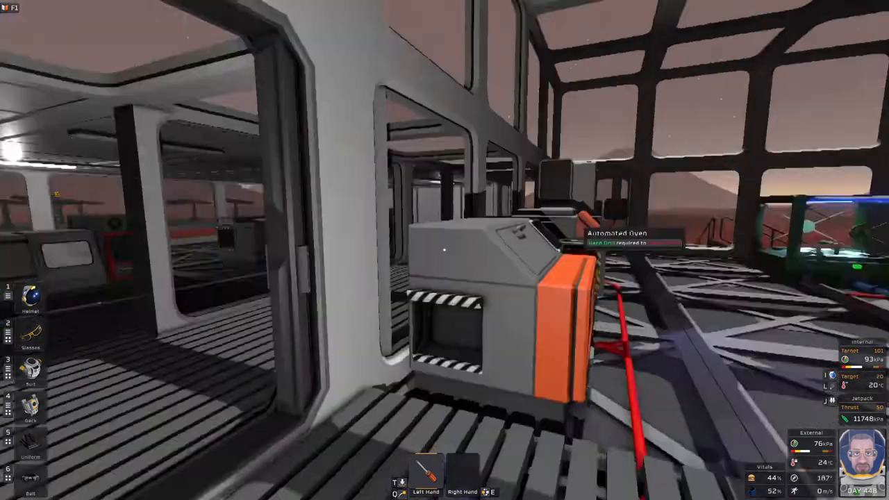
mouse_move(445, 250)
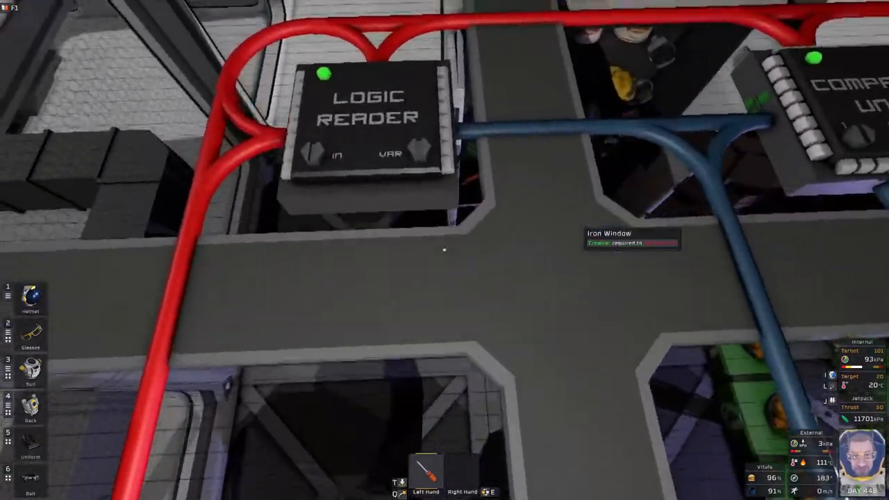
mouse_move(445, 250)
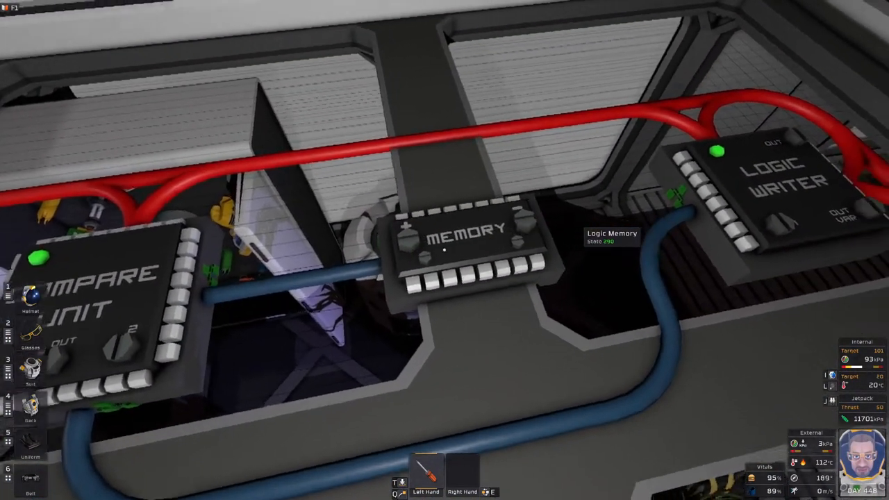
mouse_move(444, 250)
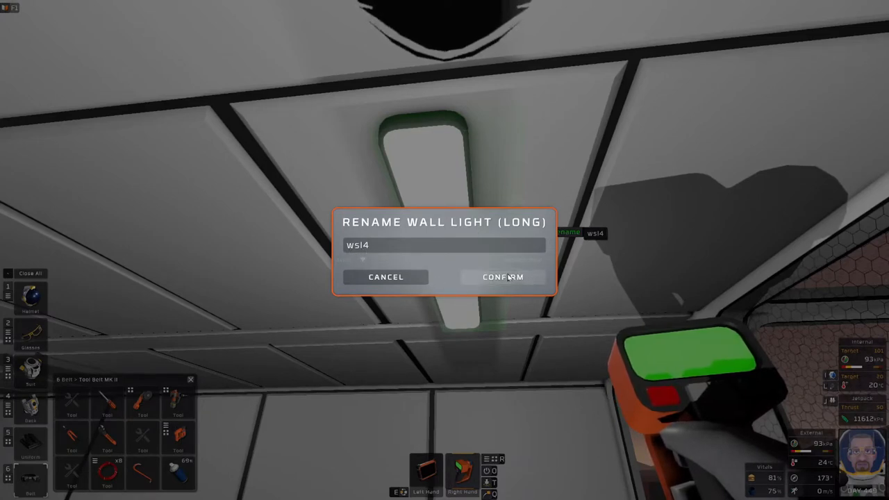
Step: Confirm 'wsl4' as the new name for the long wall light in the Rename dialog
left_click(502, 276)
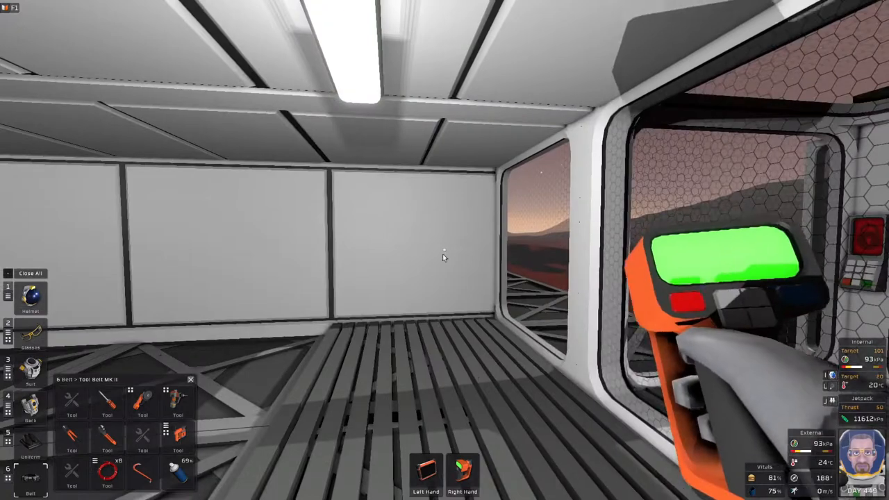